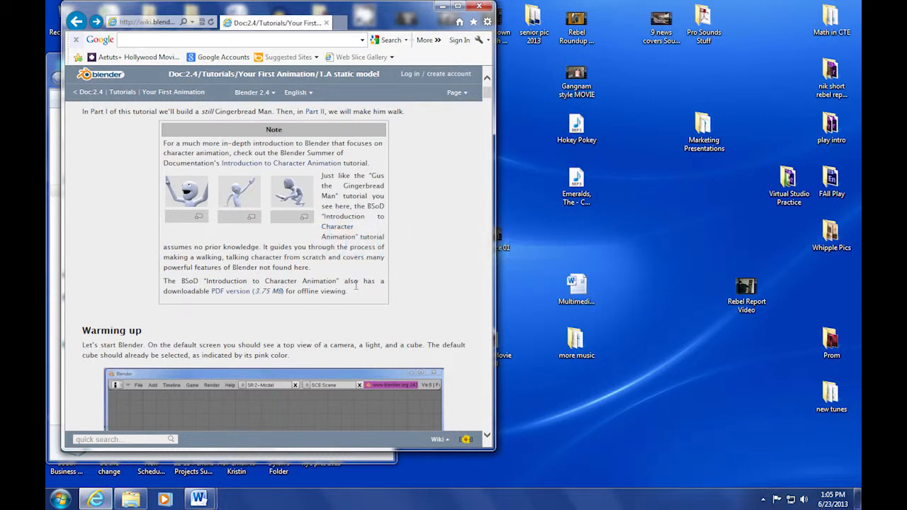
Scroll the Your First Animation wiki tutorial down to the Warming up section
{"action": "scroll", "scroll_direction": "down", "scroll_amount": 3}
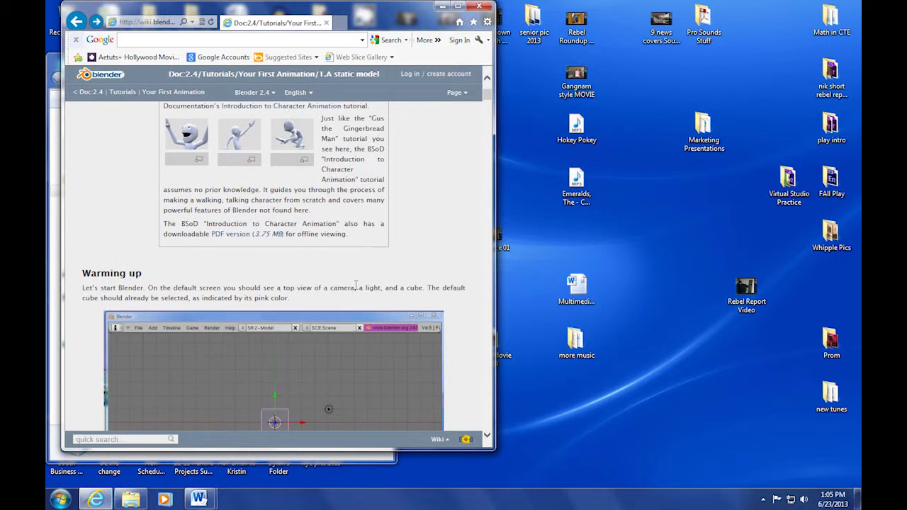
{"action": "scroll", "scroll_direction": "down", "scroll_amount": 3}
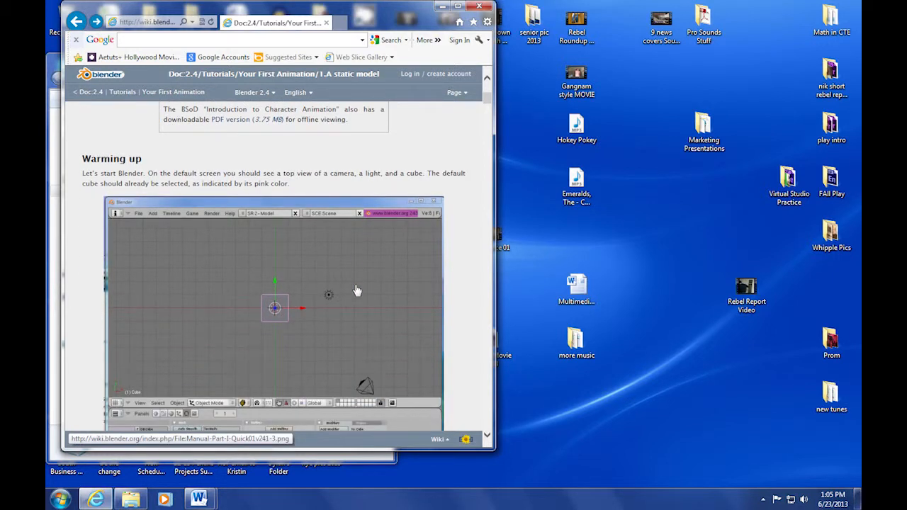
{"action": "scroll", "scroll_direction": "down", "scroll_amount": 3}
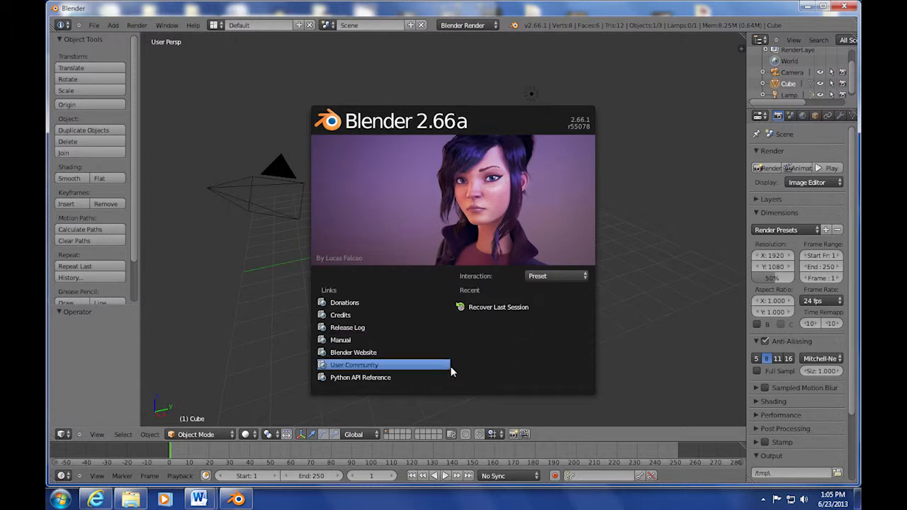
Open and close the Interaction preset dropdown unchanged, then dismiss the Blender 2.66a splash screen
{"action": "left_click", "coordinate": [556, 275]}
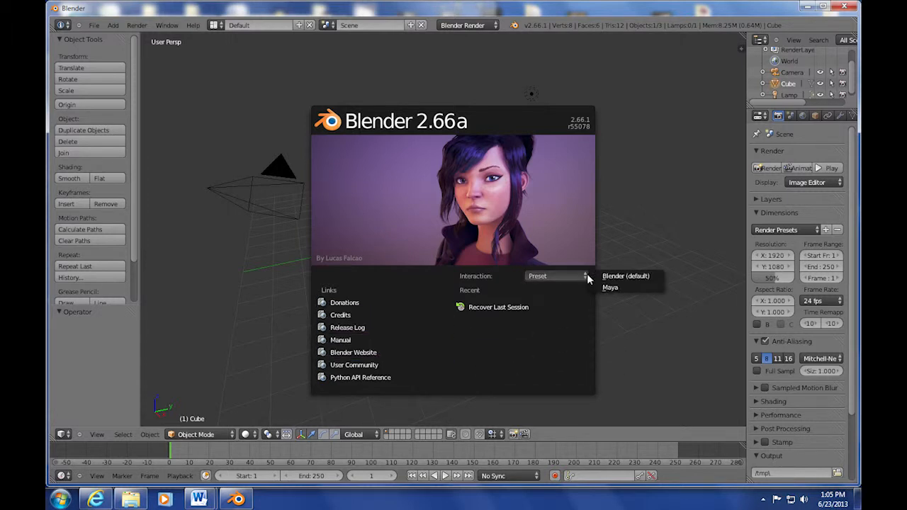
{"action": "mouse_move", "coordinate": [585, 290]}
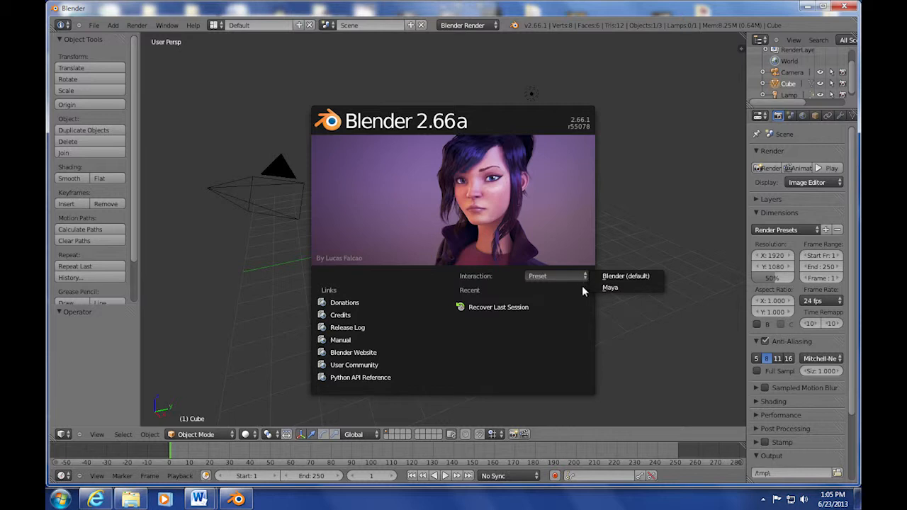
{"action": "left_click", "coordinate": [556, 275]}
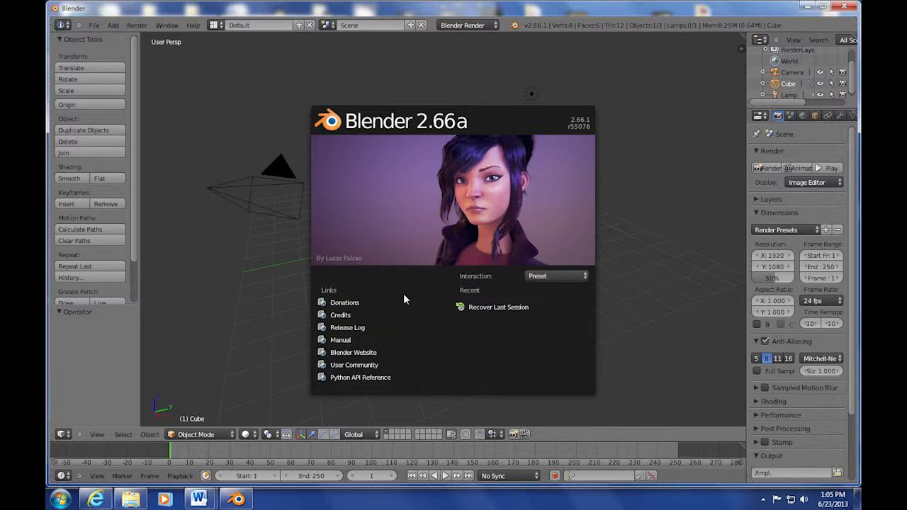
{"action": "mouse_move", "coordinate": [565, 296]}
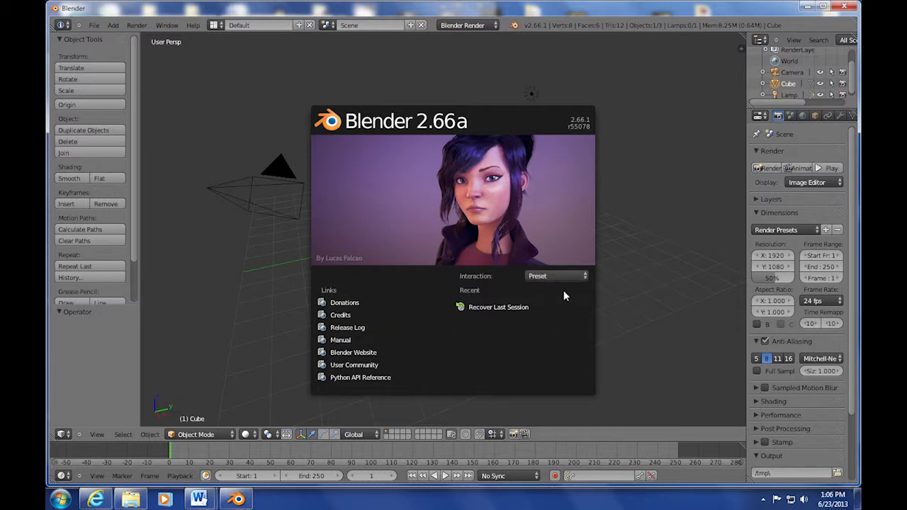
{"action": "left_click", "coordinate": [556, 275]}
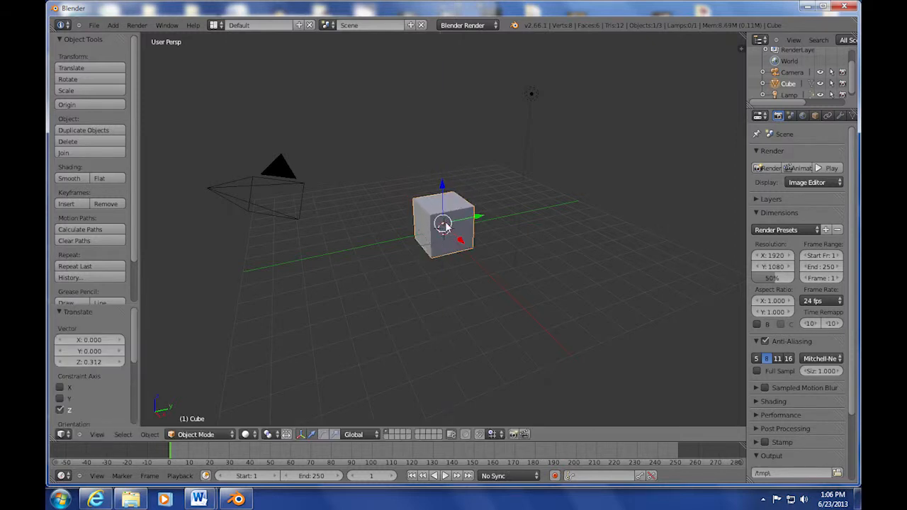
Move the default cube upward along Z by about 0.312
{"action": "left_click_drag", "start_coordinate": [443, 223], "coordinate": [425, 227]}
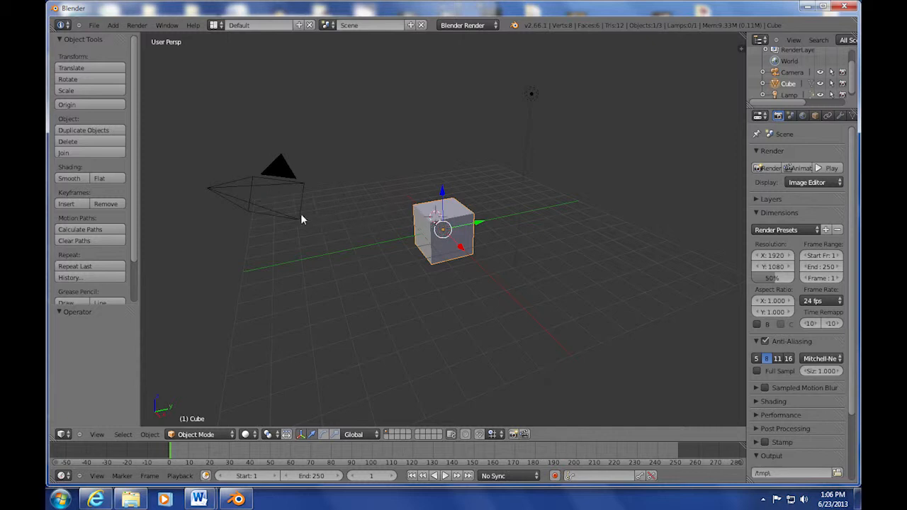
{"action": "mouse_move", "coordinate": [368, 172]}
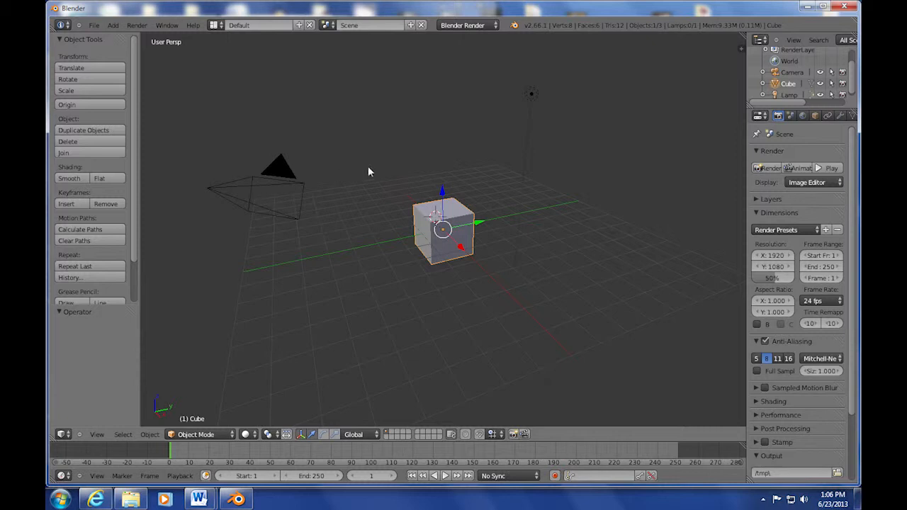
{"action": "mouse_move", "coordinate": [535, 97]}
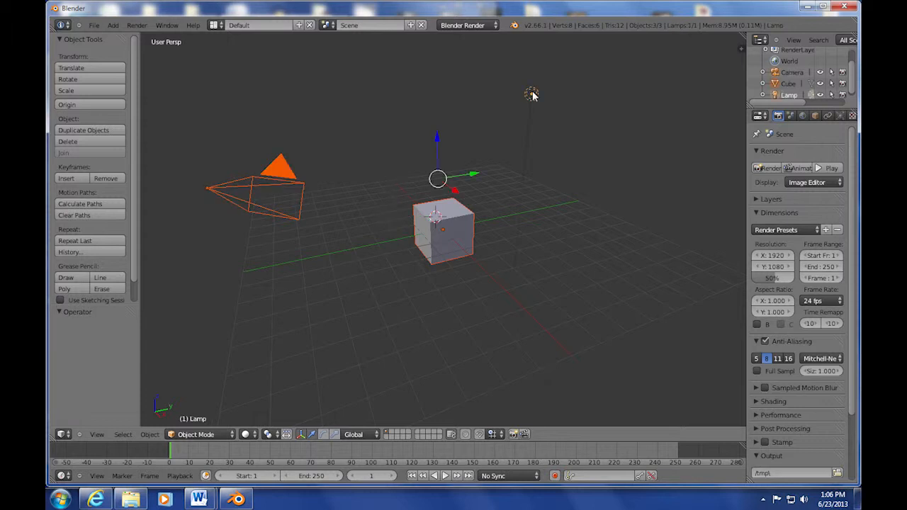
{"action": "mouse_move", "coordinate": [439, 435]}
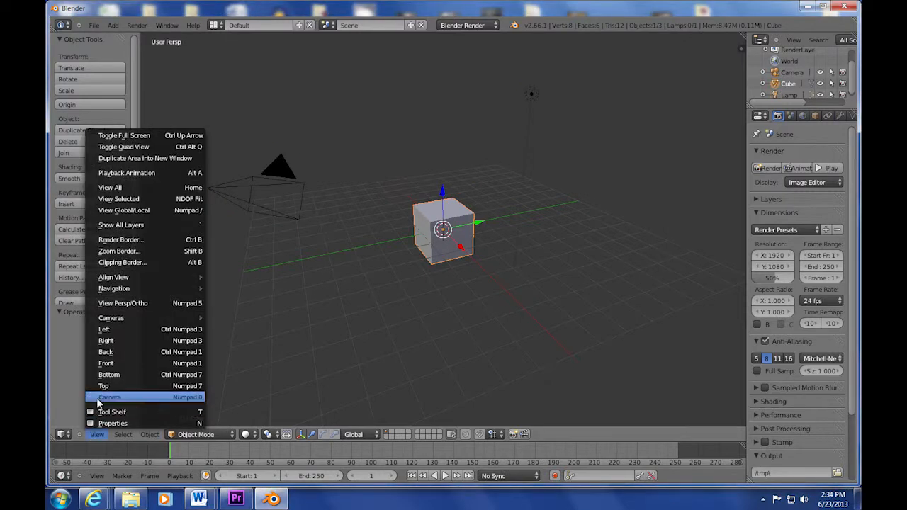
{"action": "mouse_move", "coordinate": [104, 386]}
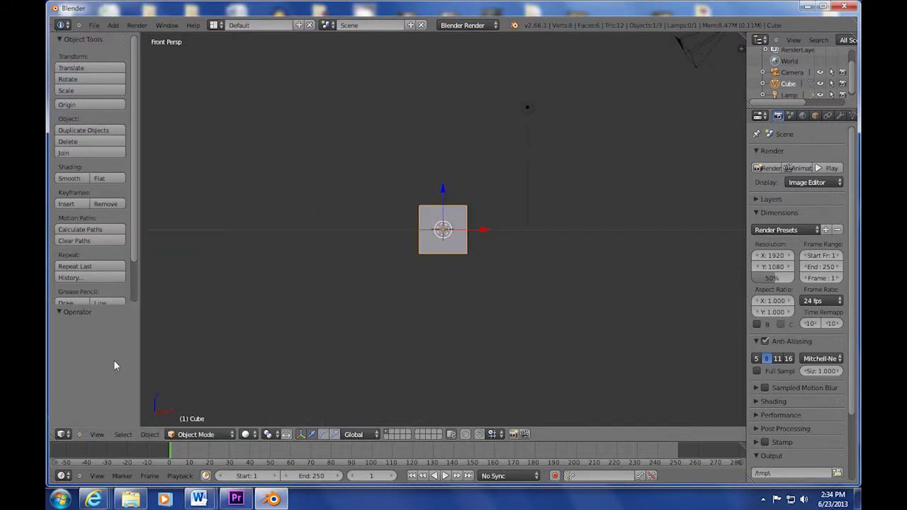
Switch the cube into Edit Mode from the interaction mode list
{"action": "left_click", "coordinate": [196, 434]}
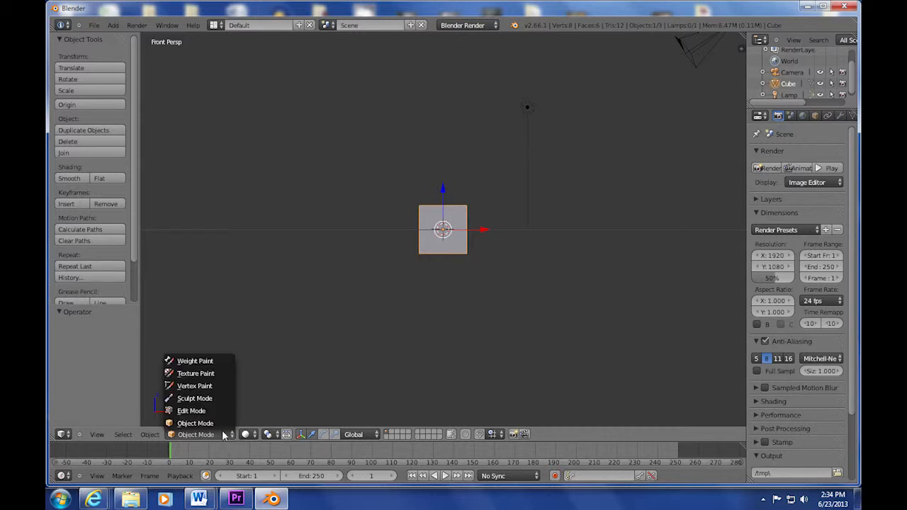
{"action": "left_click", "coordinate": [192, 410]}
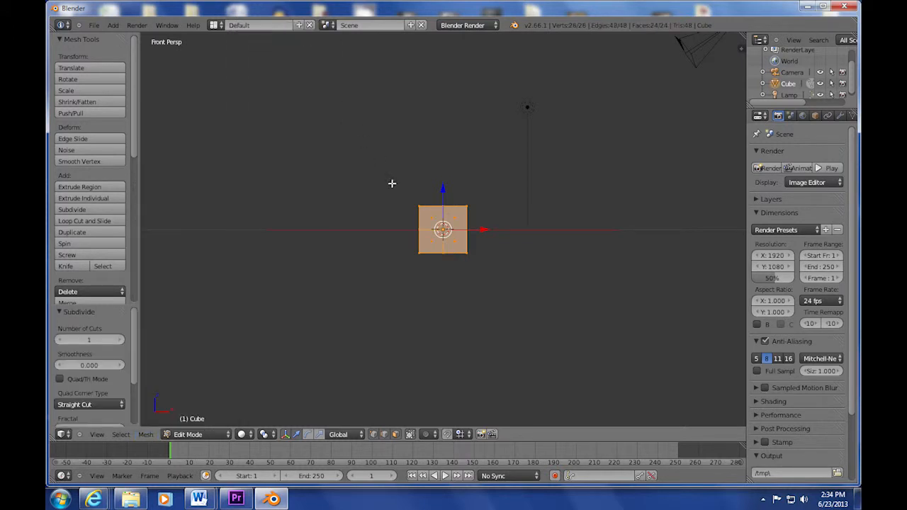
{"action": "mouse_move", "coordinate": [416, 230]}
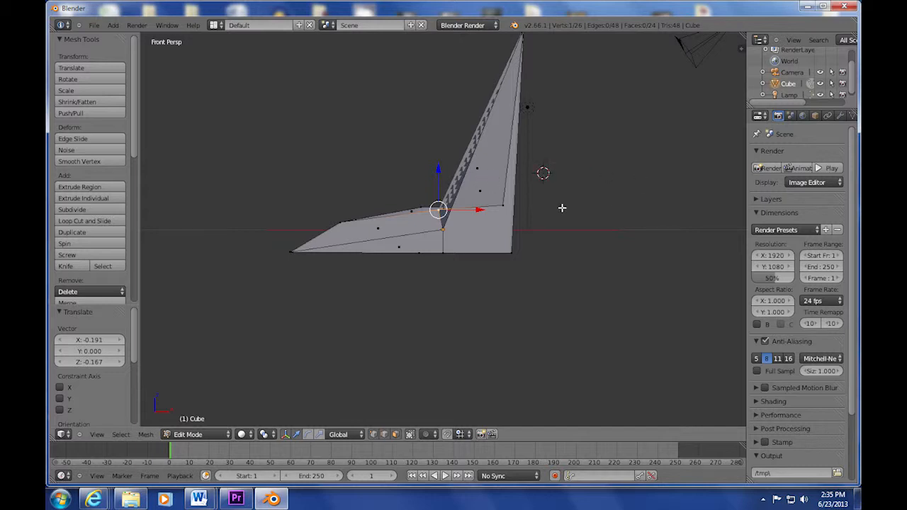
Add a cone mesh and place it beside the spiky mesh
{"action": "left_click", "coordinate": [113, 24]}
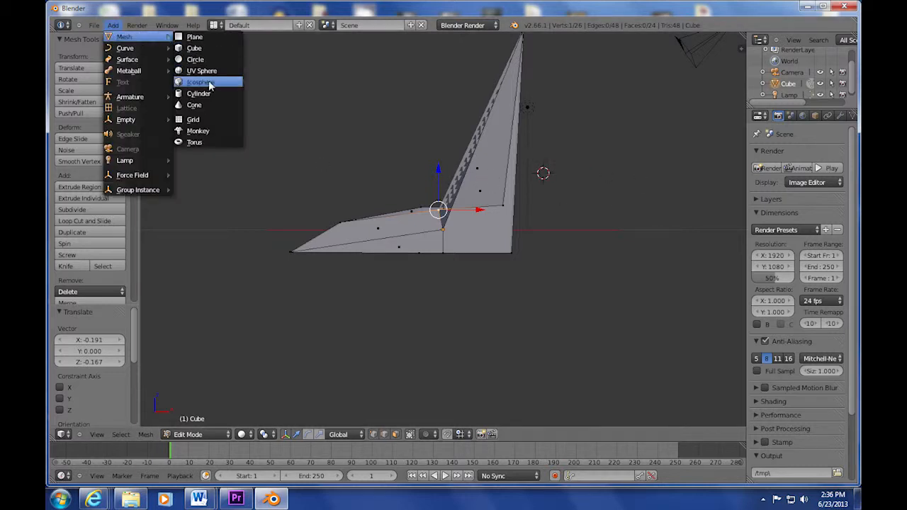
{"action": "left_click", "coordinate": [194, 105]}
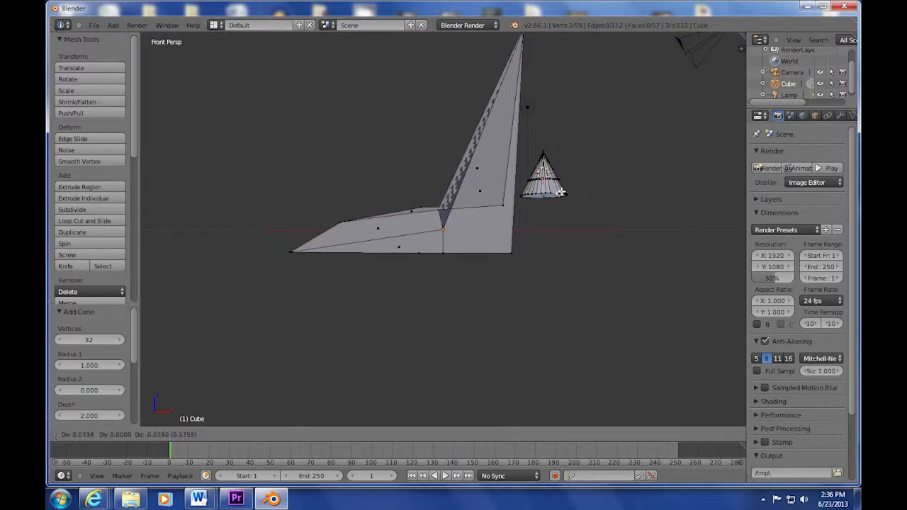
{"action": "left_click_drag", "start_coordinate": [542, 174], "coordinate": [549, 193]}
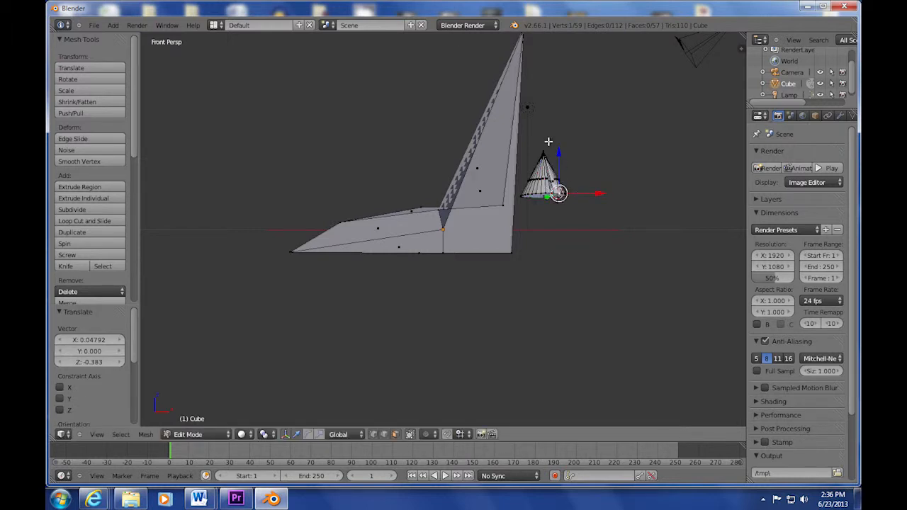
{"action": "mouse_move", "coordinate": [578, 176]}
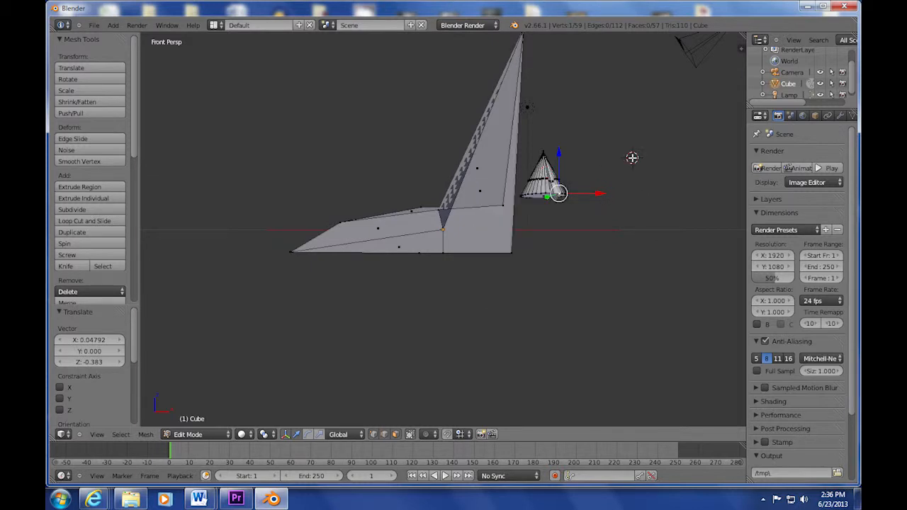
{"action": "mouse_move", "coordinate": [212, 153]}
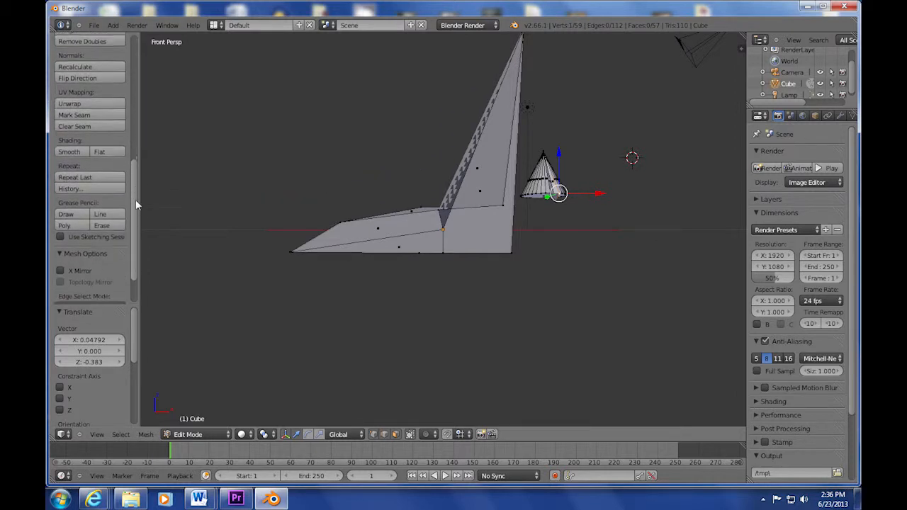
Browse the viewport display options, interaction mode list and Add menu in the header
{"action": "left_click", "coordinate": [97, 434]}
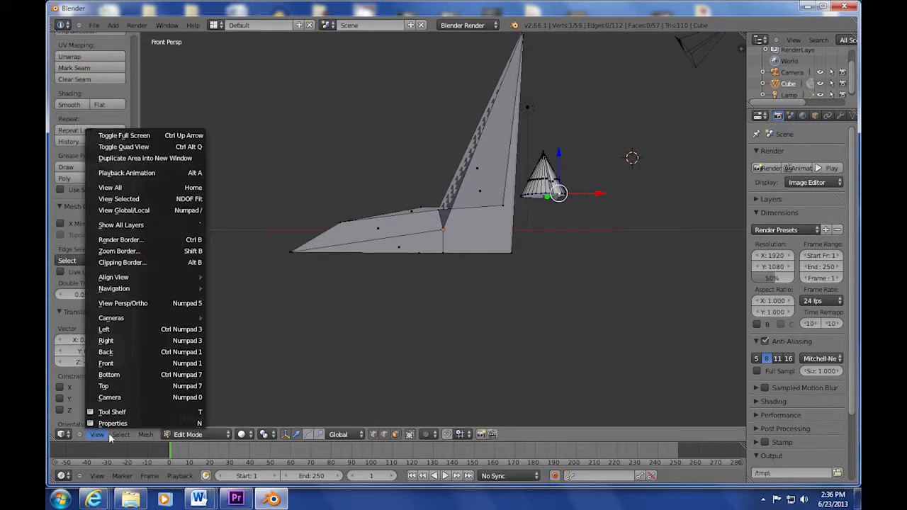
{"action": "left_click", "coordinate": [121, 435]}
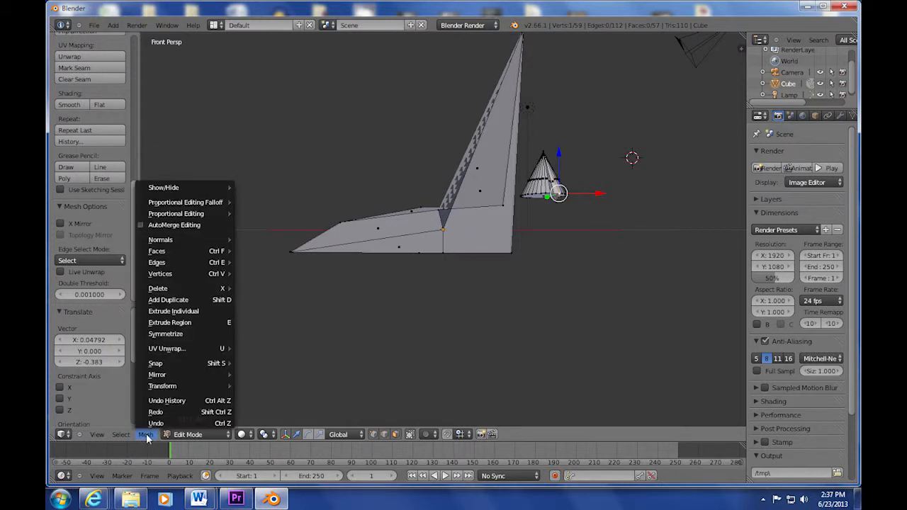
{"action": "left_click", "coordinate": [187, 435]}
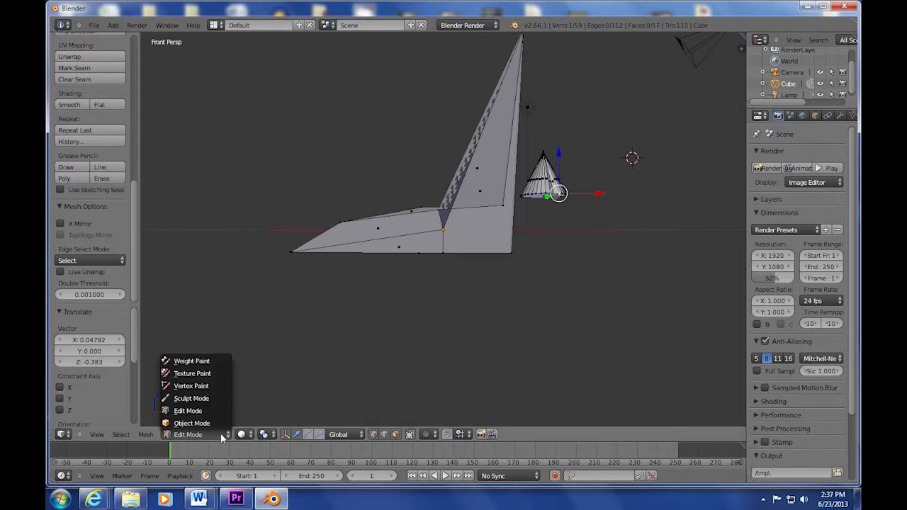
{"action": "left_click", "coordinate": [112, 25]}
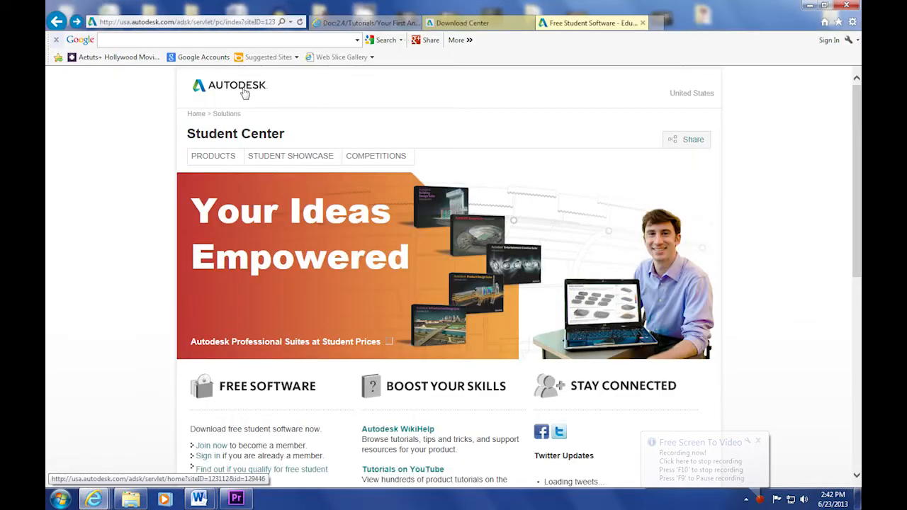
Browse Autodesk's student products page and free student software download center
{"action": "left_click", "coordinate": [213, 156]}
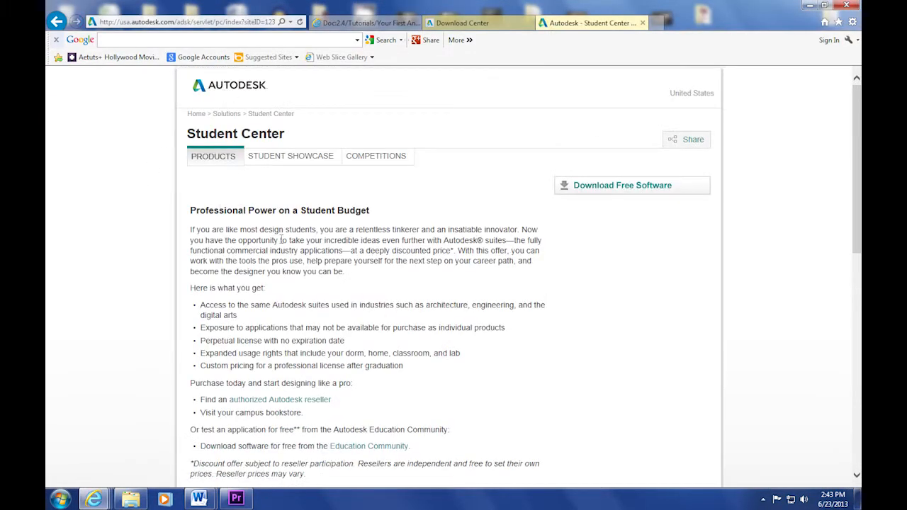
{"action": "left_click", "coordinate": [622, 185]}
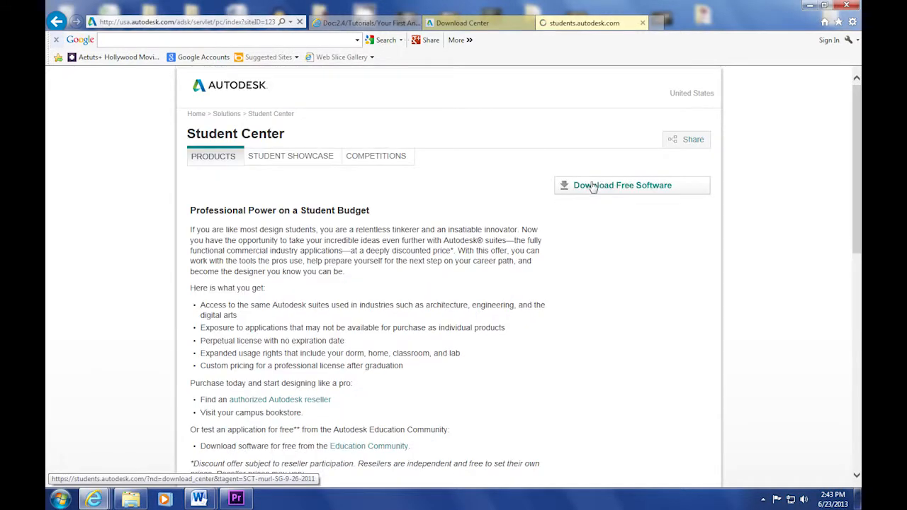
{"action": "left_click", "coordinate": [622, 185]}
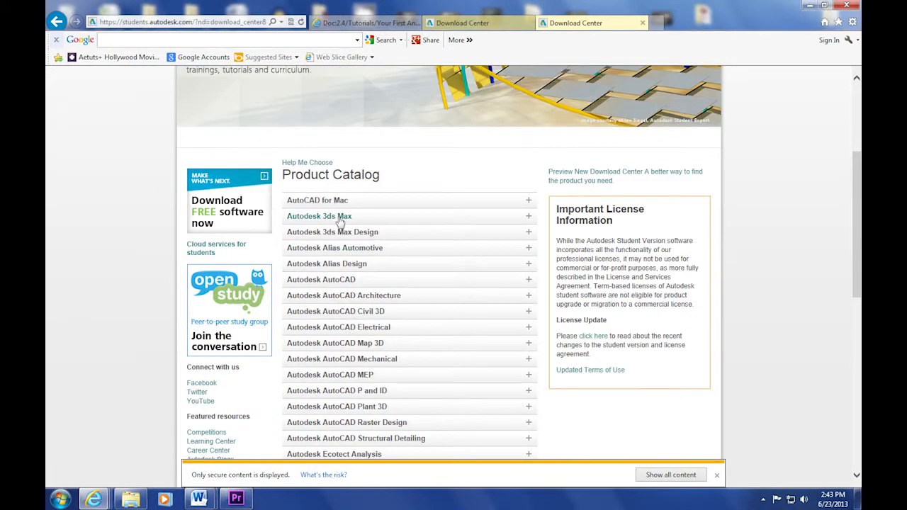
{"action": "scroll", "scroll_direction": "down", "scroll_amount": 3}
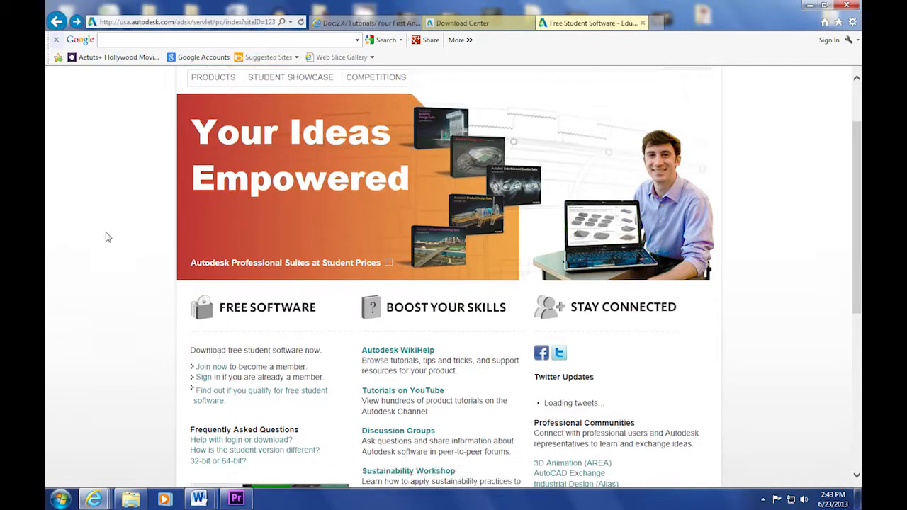
Read the student eligibility page's annual licence restrictions, then return to the Blender wiki tab
{"action": "left_click", "coordinate": [261, 395]}
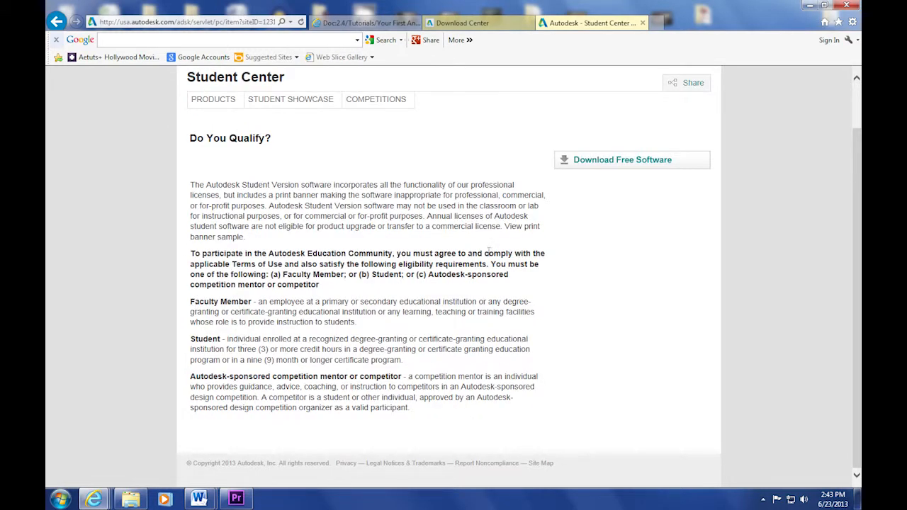
{"action": "mouse_move", "coordinate": [507, 227]}
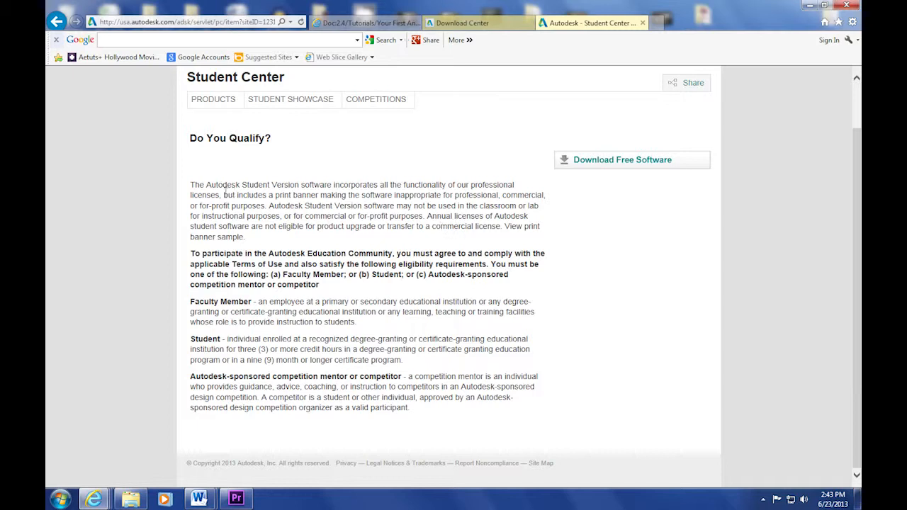
{"action": "left_click_drag", "start_coordinate": [221, 195], "coordinate": [454, 216]}
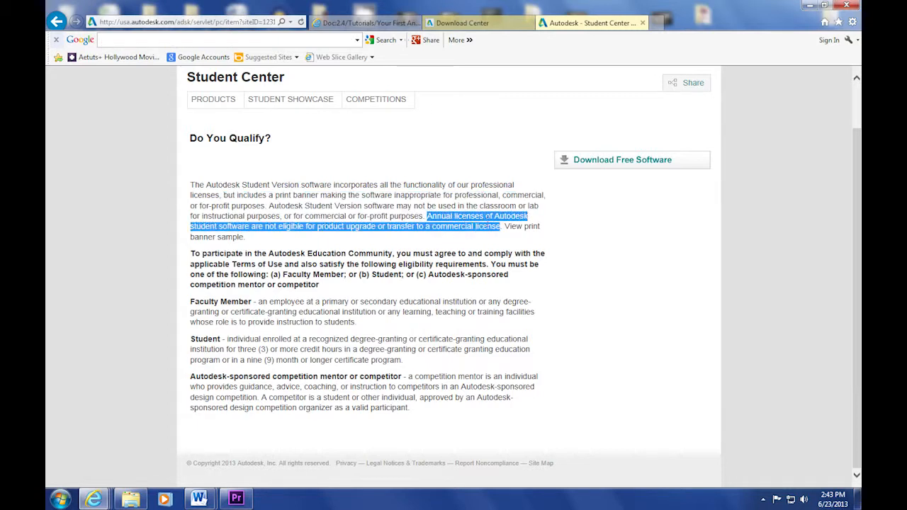
{"action": "left_click", "coordinate": [584, 237]}
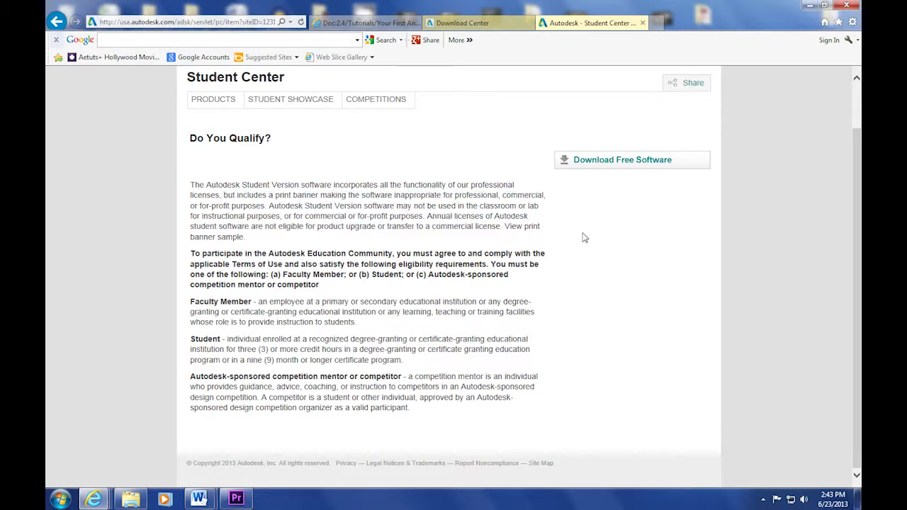
{"action": "mouse_move", "coordinate": [545, 96]}
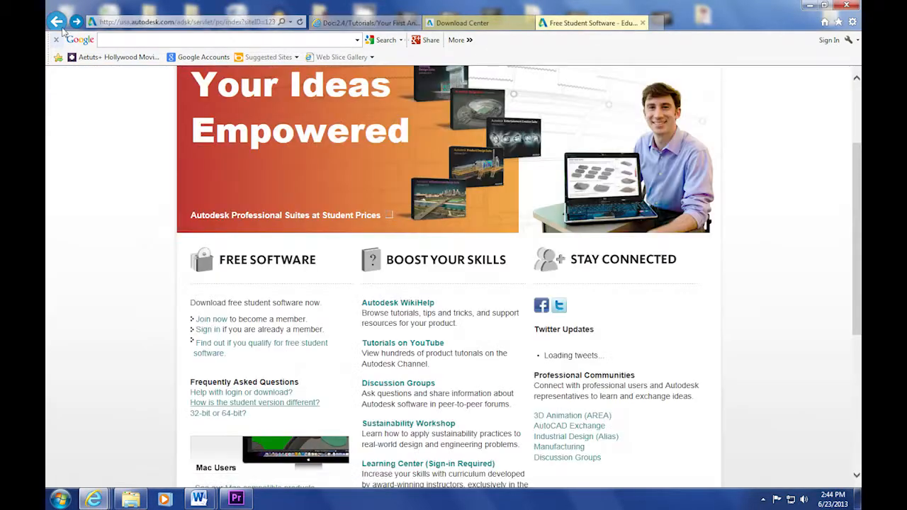
{"action": "scroll", "scroll_direction": "down", "scroll_amount": 3}
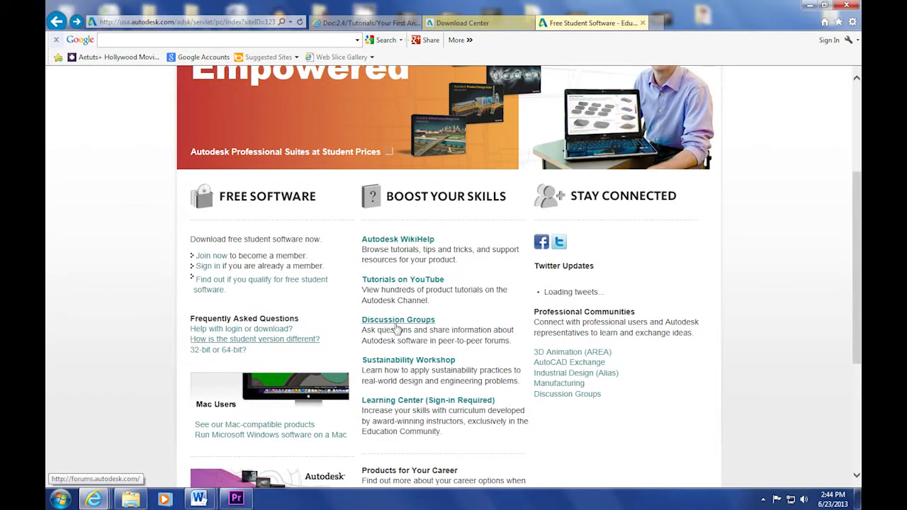
{"action": "mouse_move", "coordinate": [398, 239]}
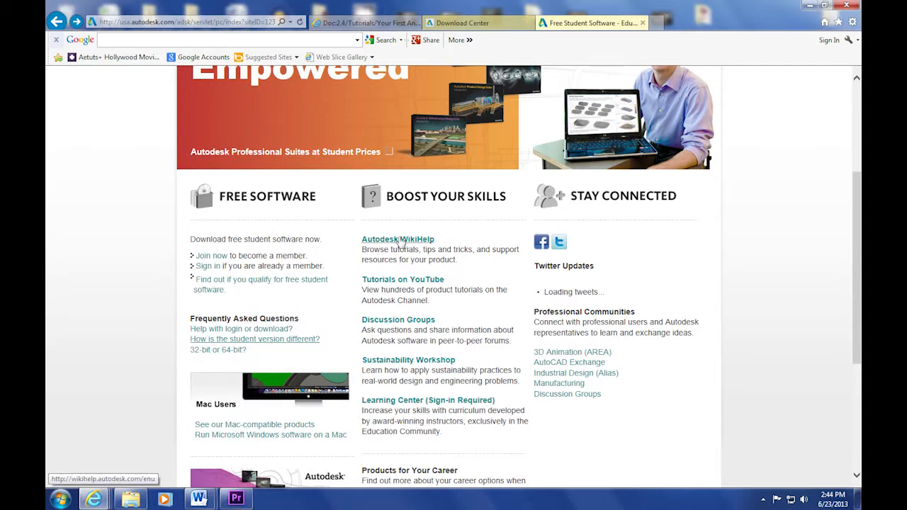
{"action": "mouse_move", "coordinate": [454, 358]}
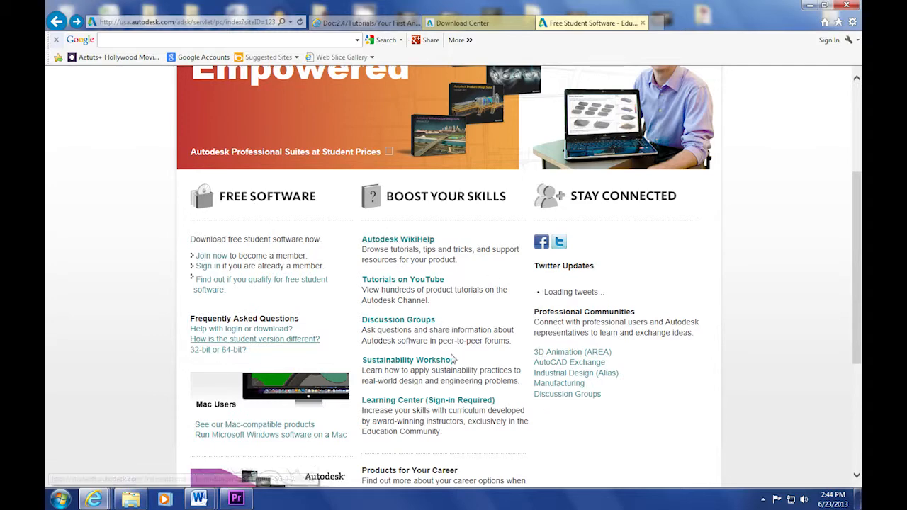
{"action": "left_click", "coordinate": [365, 22]}
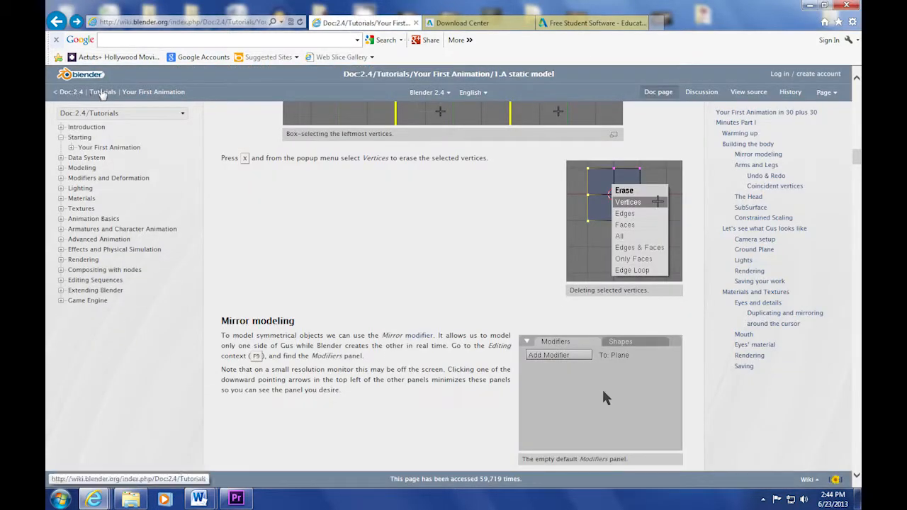
Scroll down the Blender wiki's Doc 2.4 Tutorials index
{"action": "scroll", "scroll_direction": "down", "scroll_amount": 3}
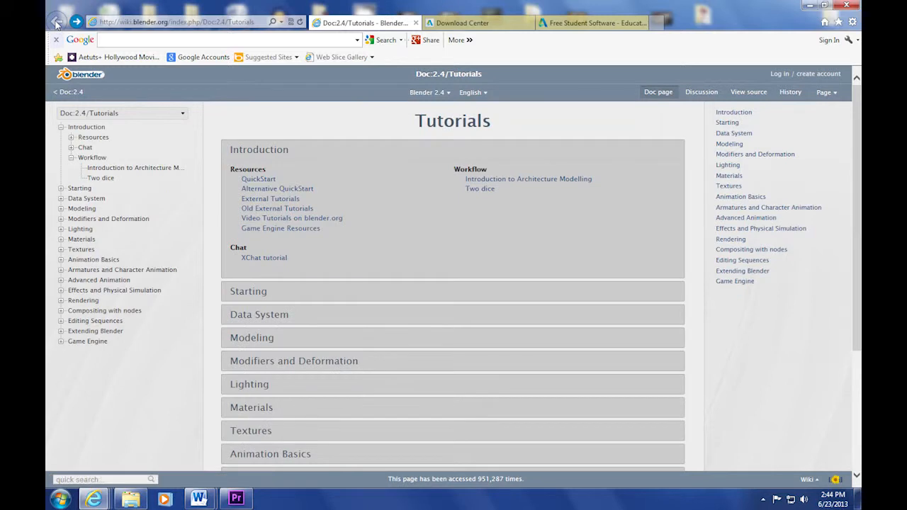
{"action": "mouse_move", "coordinate": [92, 353]}
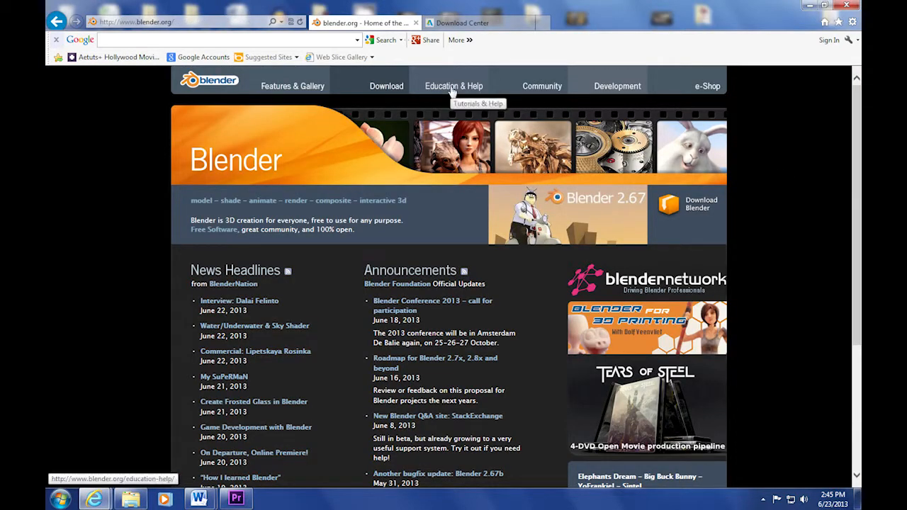
Skim blender.org's Education & Help page, then open its Tutorials list
{"action": "left_click", "coordinate": [453, 85]}
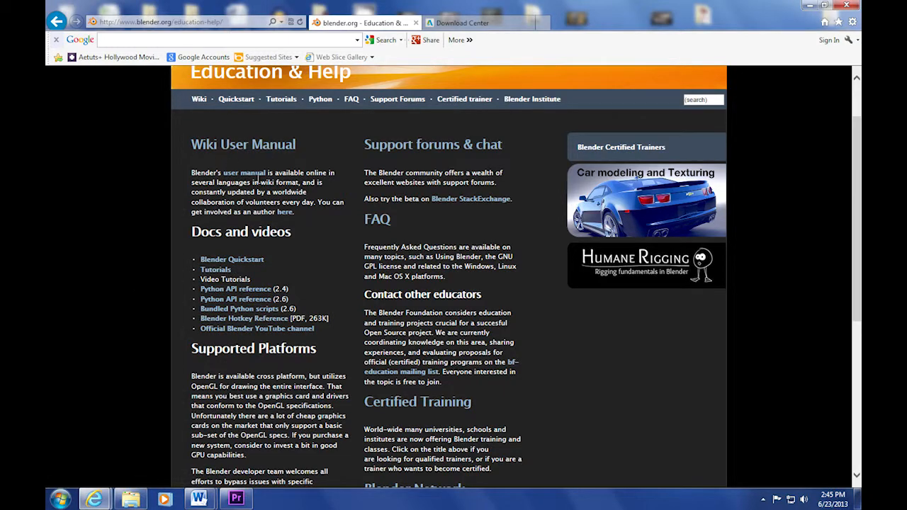
{"action": "scroll", "scroll_direction": "down", "scroll_amount": 3}
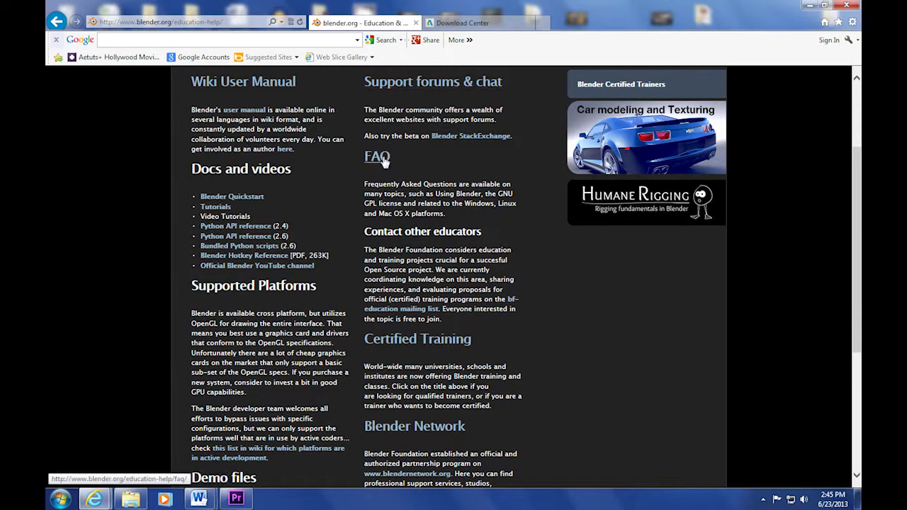
{"action": "mouse_move", "coordinate": [436, 393]}
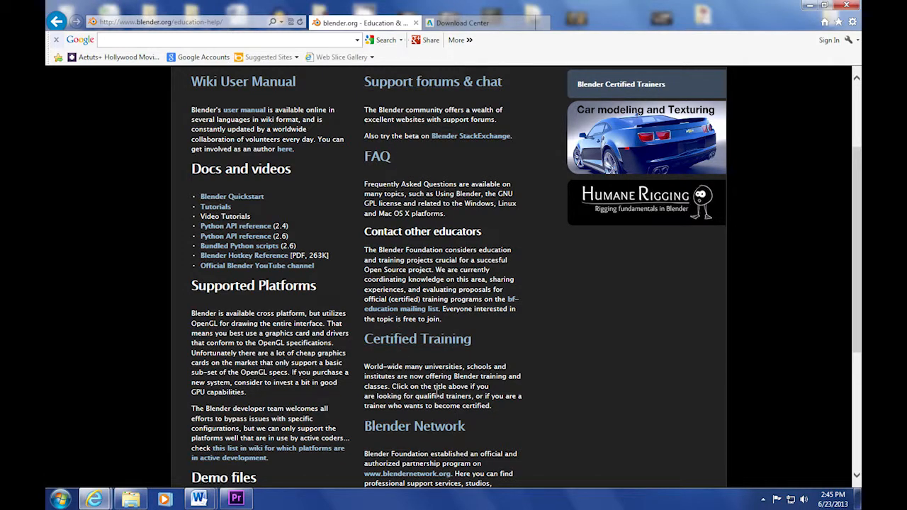
{"action": "scroll", "scroll_direction": "up", "scroll_amount": 3}
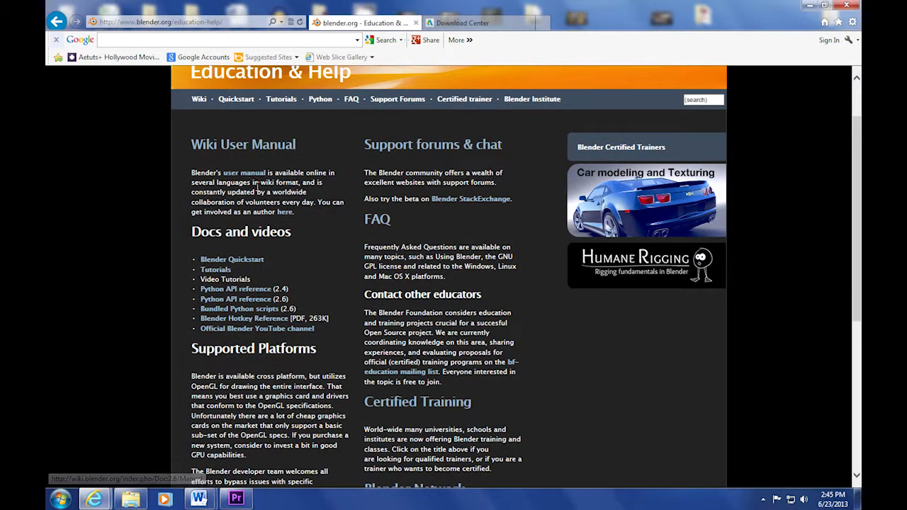
{"action": "scroll", "scroll_direction": "down", "scroll_amount": 3}
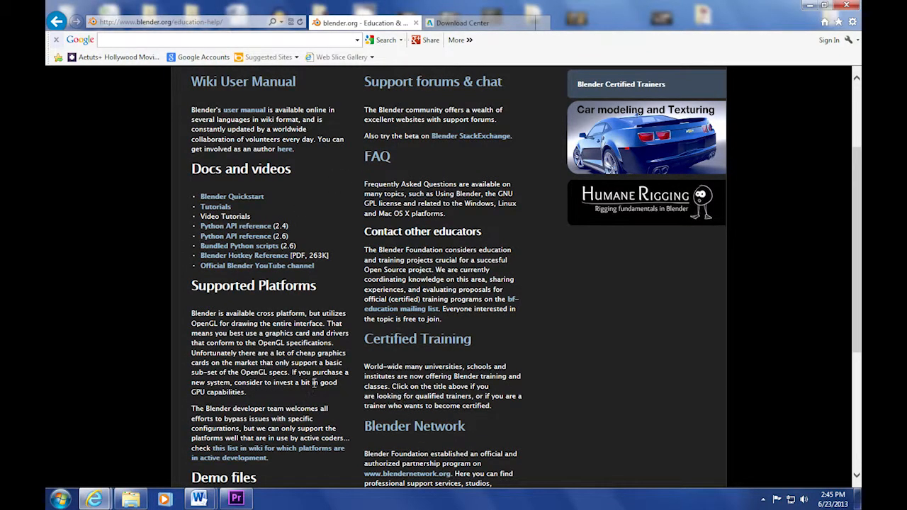
{"action": "left_click", "coordinate": [216, 207]}
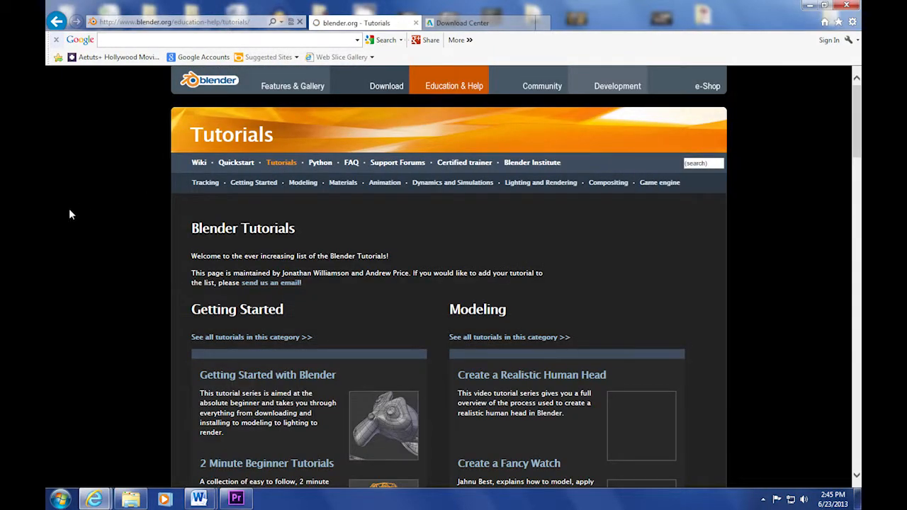
Scroll through blender.org's tutorial categories down to Game Engine and Tracking
{"action": "scroll", "scroll_direction": "down", "scroll_amount": 3}
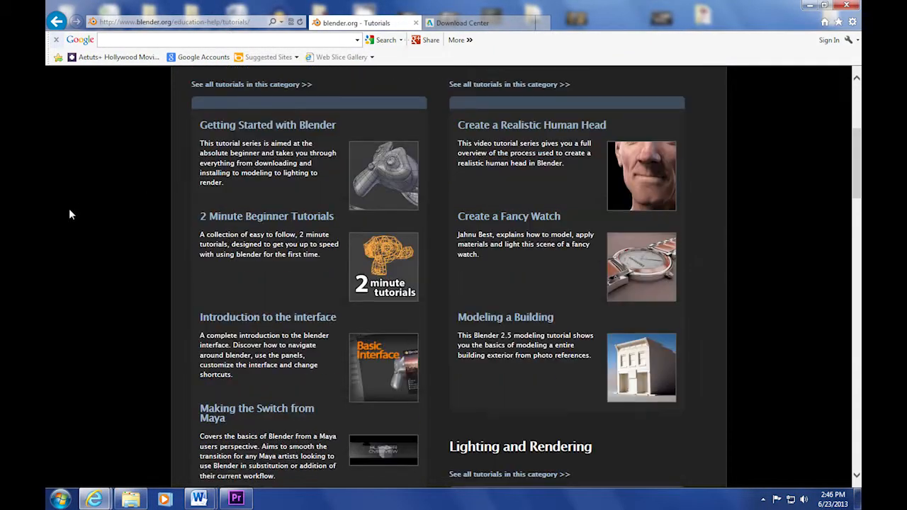
{"action": "scroll", "scroll_direction": "down", "scroll_amount": 3}
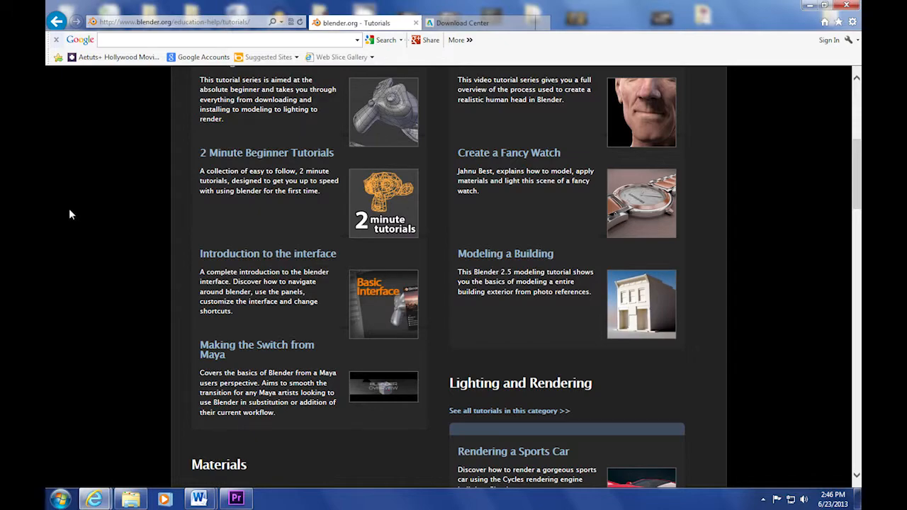
{"action": "scroll", "scroll_direction": "down", "scroll_amount": 3}
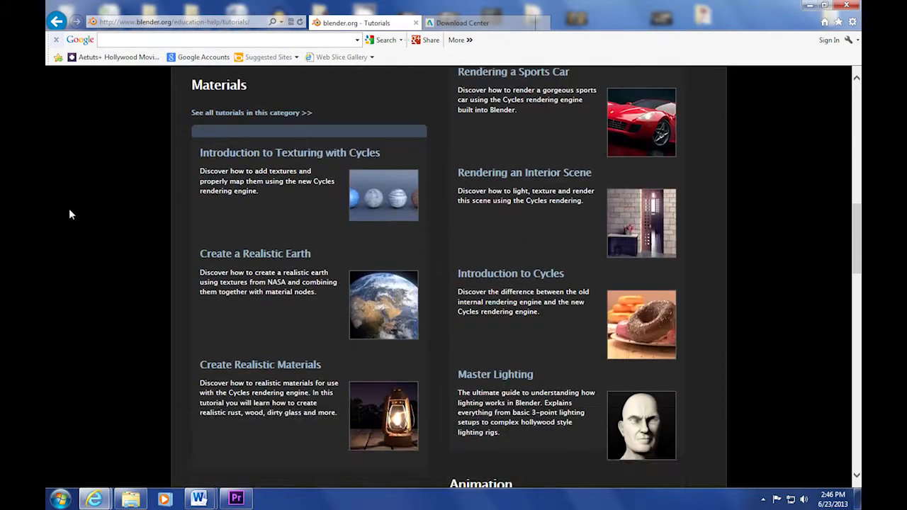
{"action": "scroll", "scroll_direction": "down", "scroll_amount": 3}
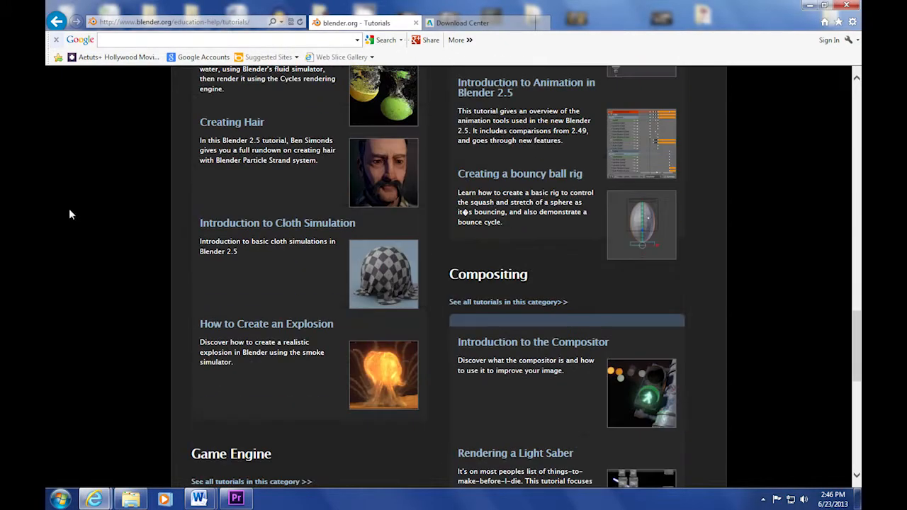
{"action": "scroll", "scroll_direction": "down", "scroll_amount": 3}
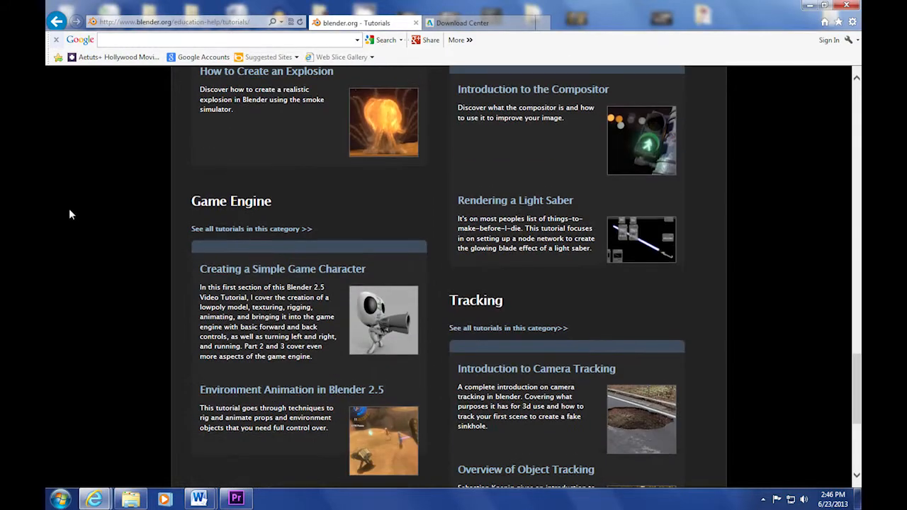
{"action": "scroll", "scroll_direction": "down", "scroll_amount": 3}
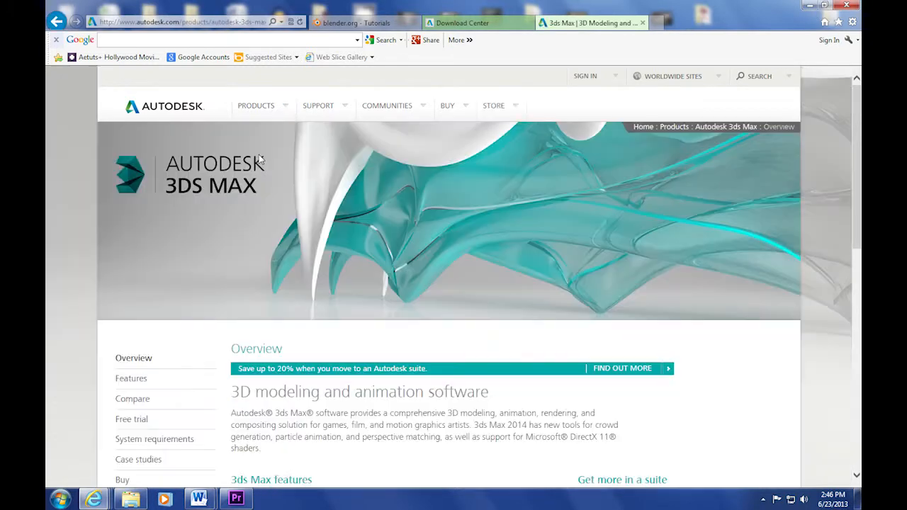
View the 3ds Max buy page at US$3,675 to compare with Maya's price
{"action": "scroll", "scroll_direction": "down", "scroll_amount": 3}
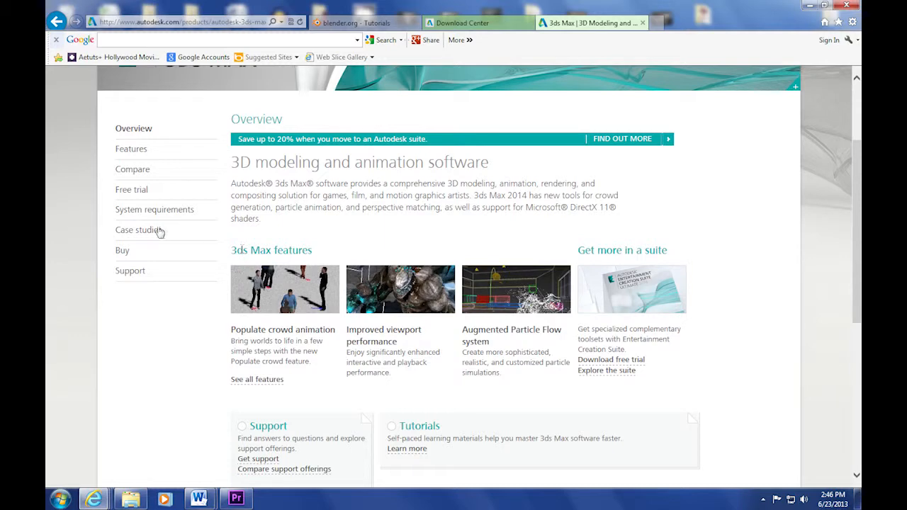
{"action": "left_click", "coordinate": [122, 250]}
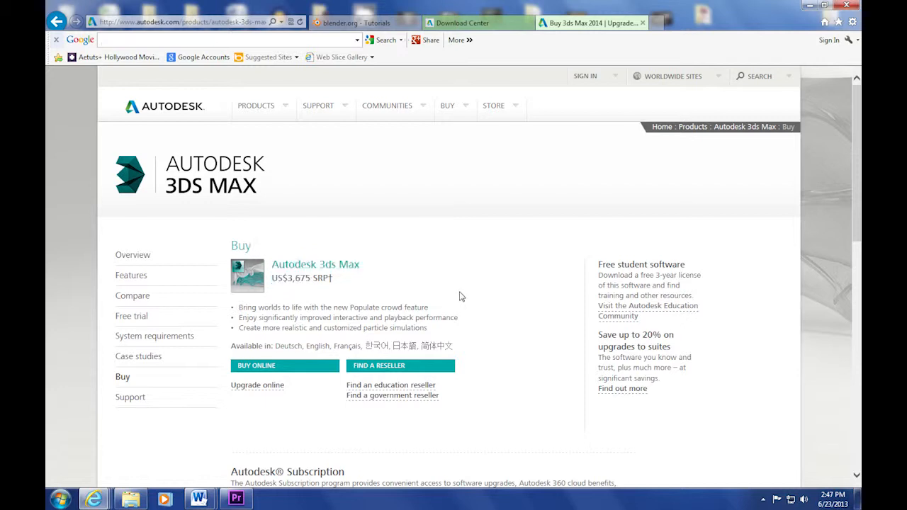
{"action": "mouse_move", "coordinate": [289, 114]}
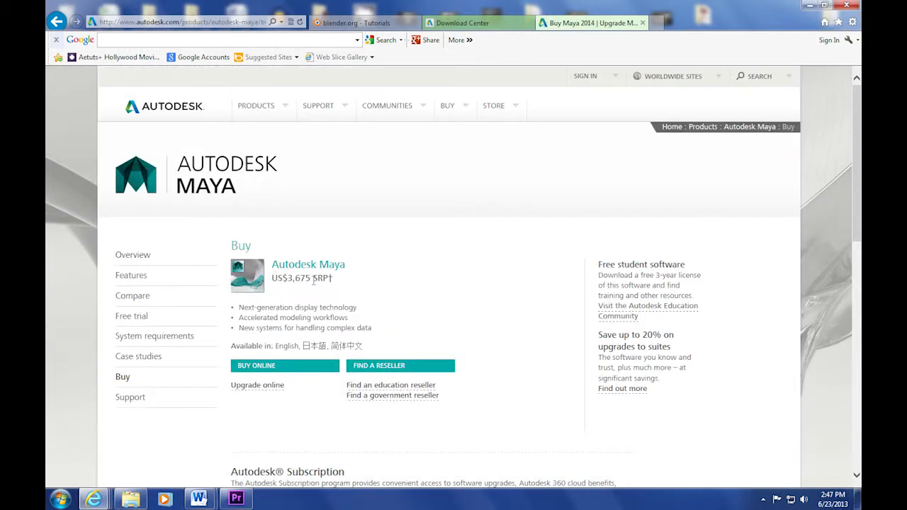
{"action": "double_click", "coordinate": [292, 278]}
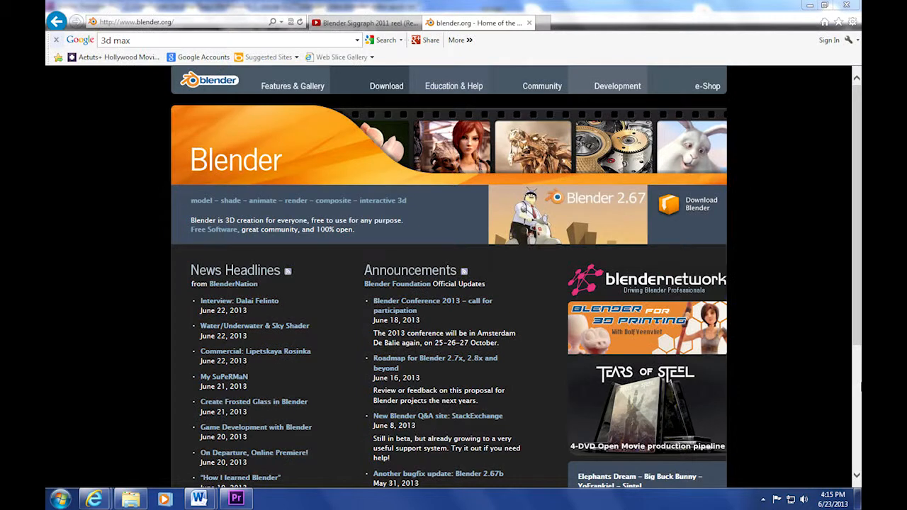
{"action": "mouse_move", "coordinate": [269, 133]}
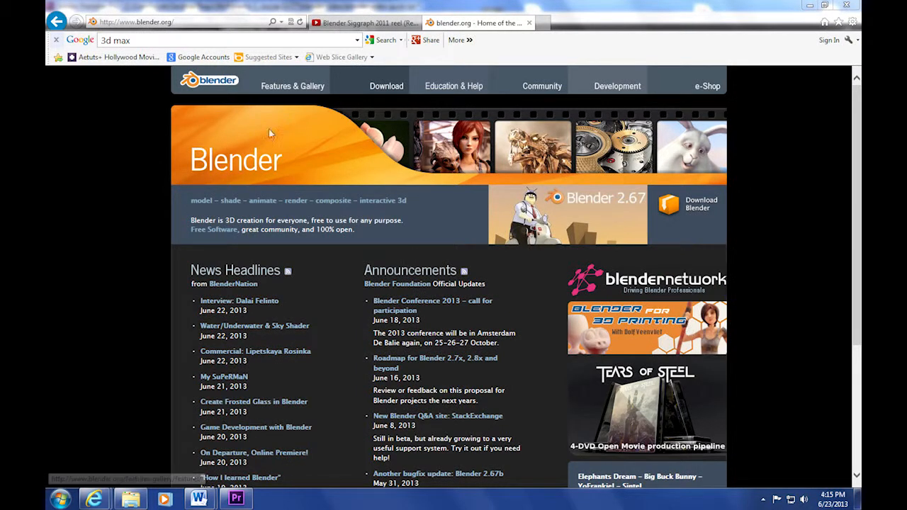
{"action": "mouse_move", "coordinate": [296, 176]}
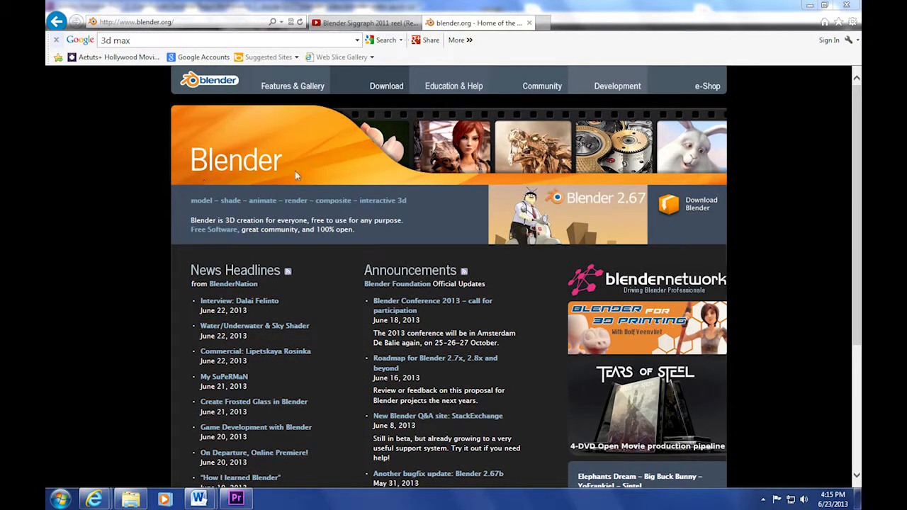
{"action": "mouse_move", "coordinate": [176, 179]}
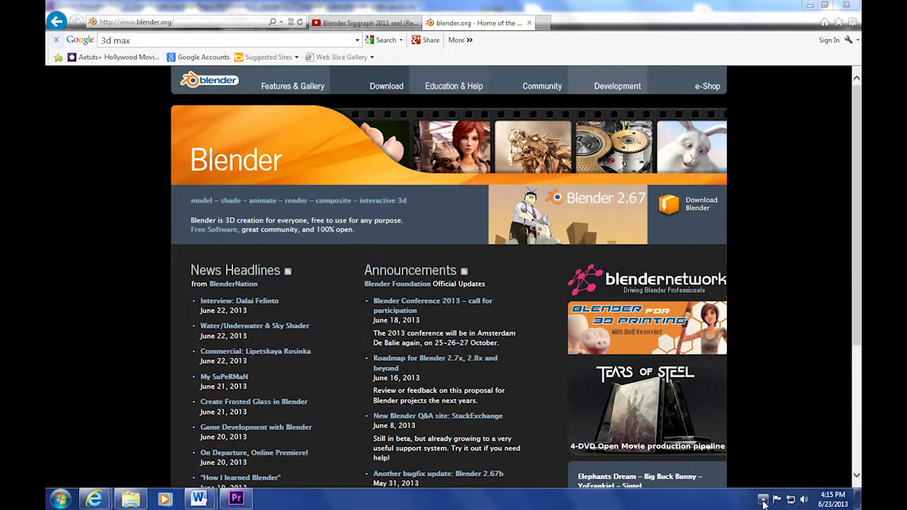
Scroll through the Lightworks home page's Download, Tutorials, Spotlight and Pro Upgrade sections
{"action": "left_click", "coordinate": [588, 23]}
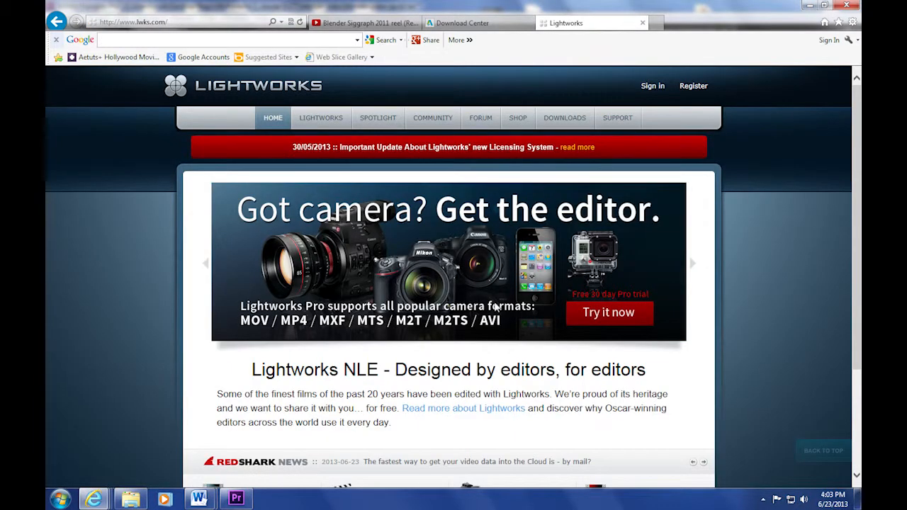
{"action": "scroll", "scroll_direction": "down", "scroll_amount": 3}
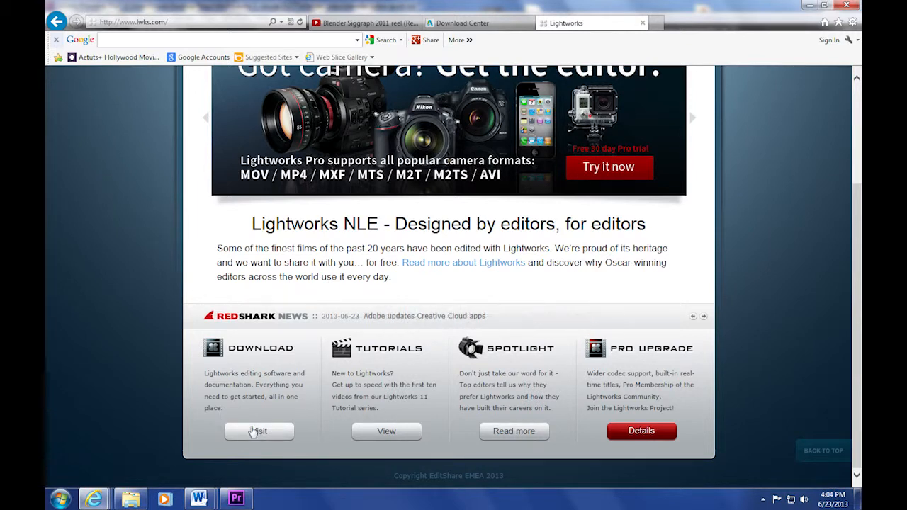
{"action": "mouse_move", "coordinate": [641, 431]}
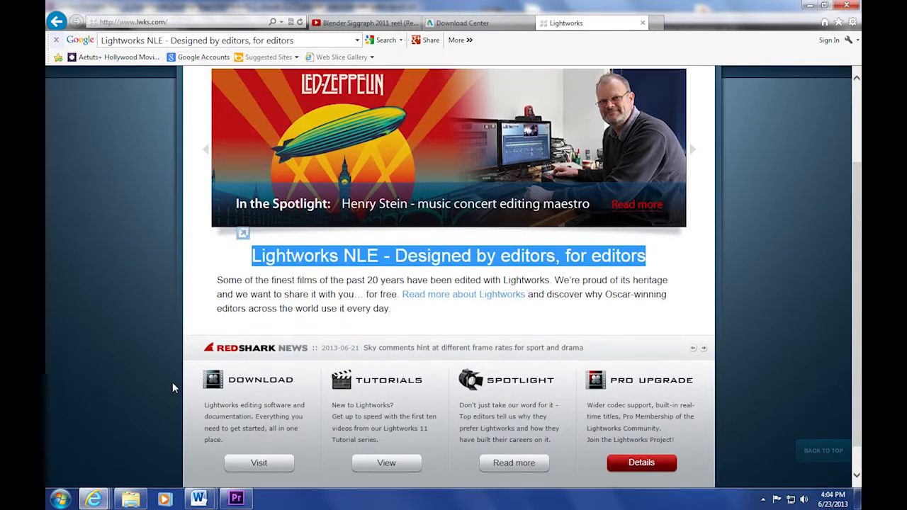
{"action": "scroll", "scroll_direction": "down", "scroll_amount": 3}
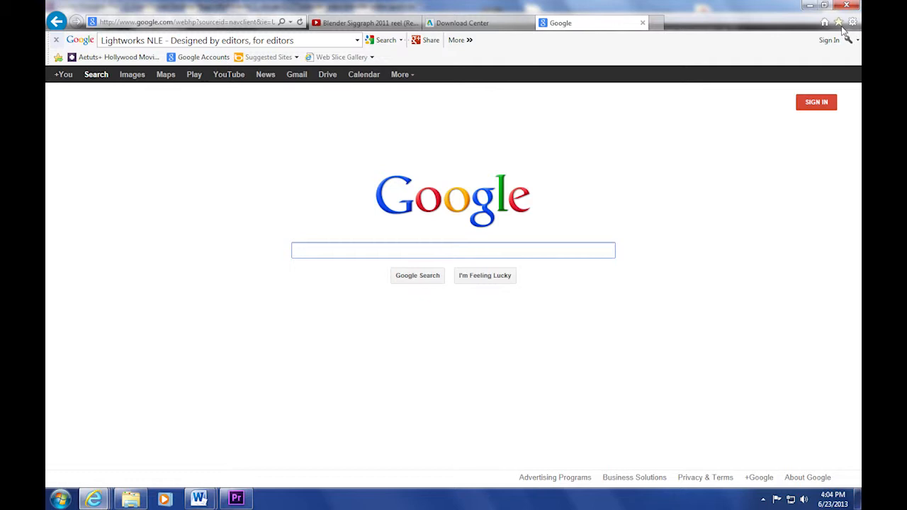
Open camstudio.org from the saved CamStudio favorite
{"action": "left_click", "coordinate": [838, 22]}
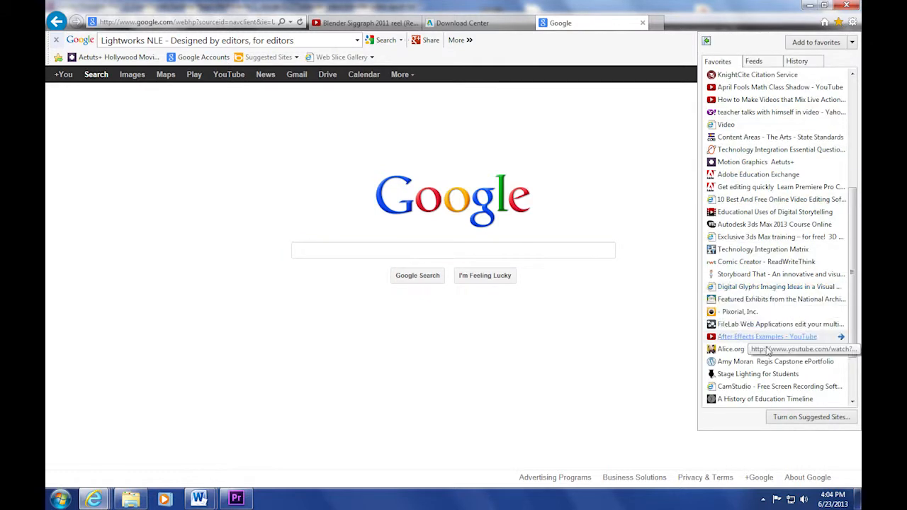
{"action": "left_click", "coordinate": [773, 386]}
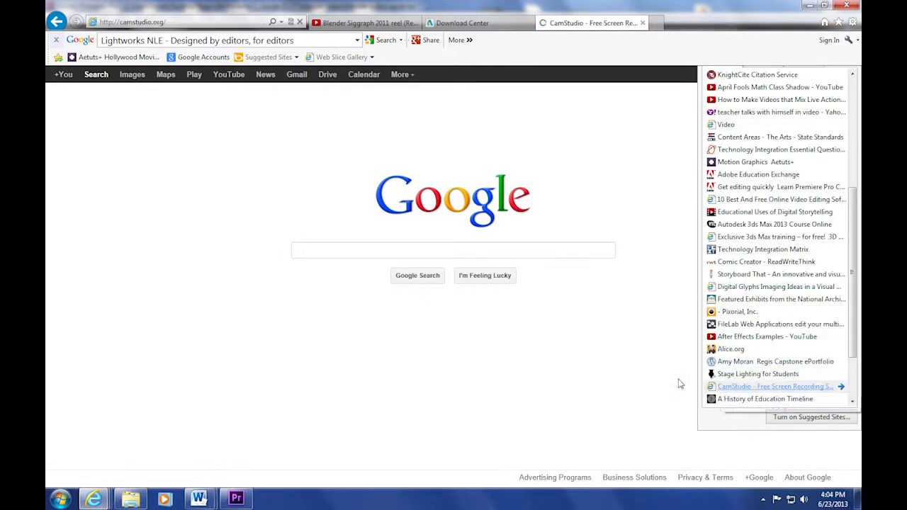
{"action": "left_click", "coordinate": [774, 386]}
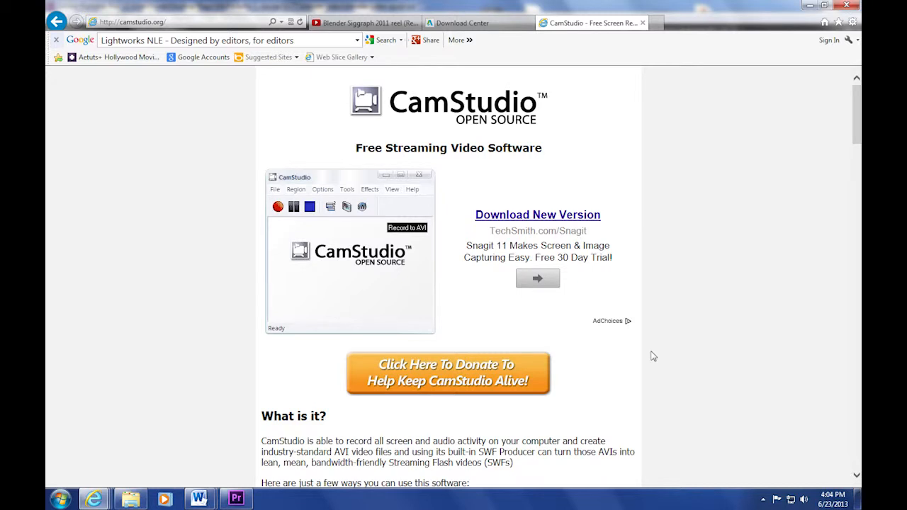
{"action": "mouse_move", "coordinate": [705, 319]}
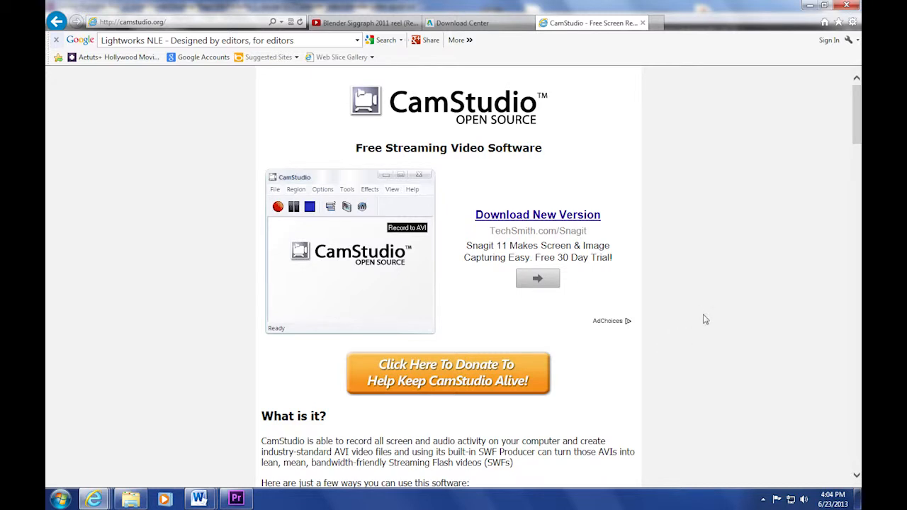